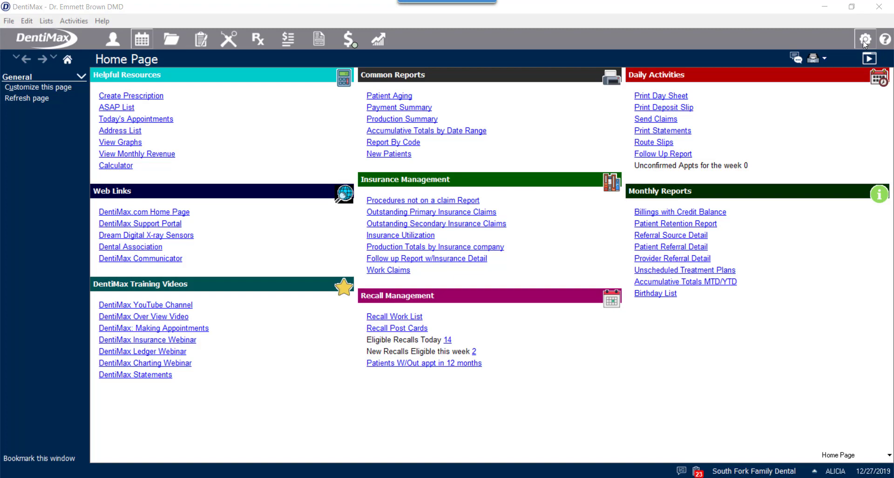
Reach Set up multicodes under Additional Setup via the gear icon
click(864, 39)
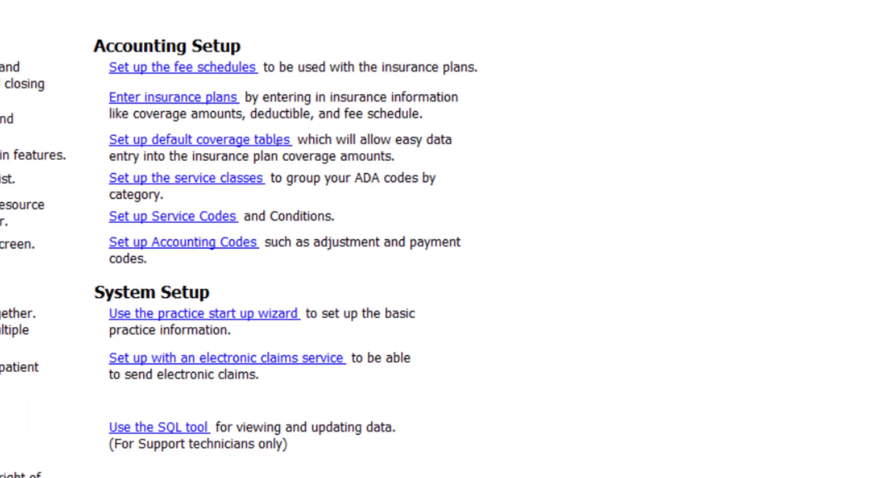
scroll(down, 3)
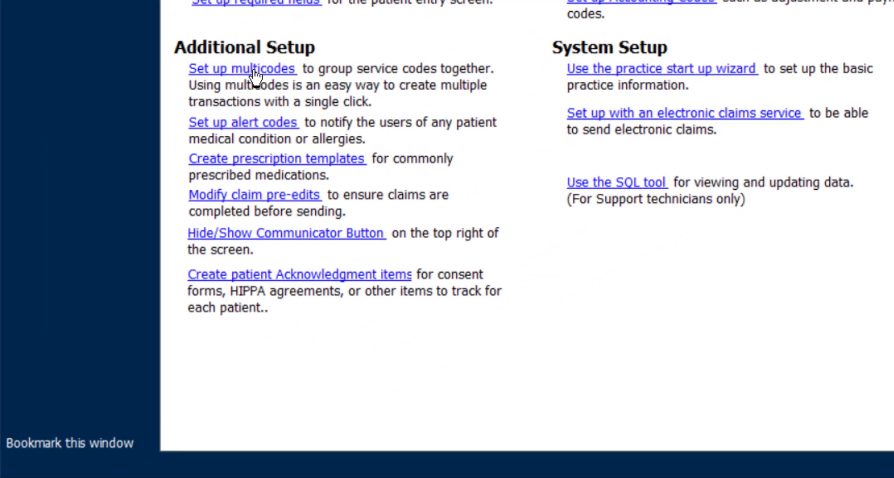
click(242, 67)
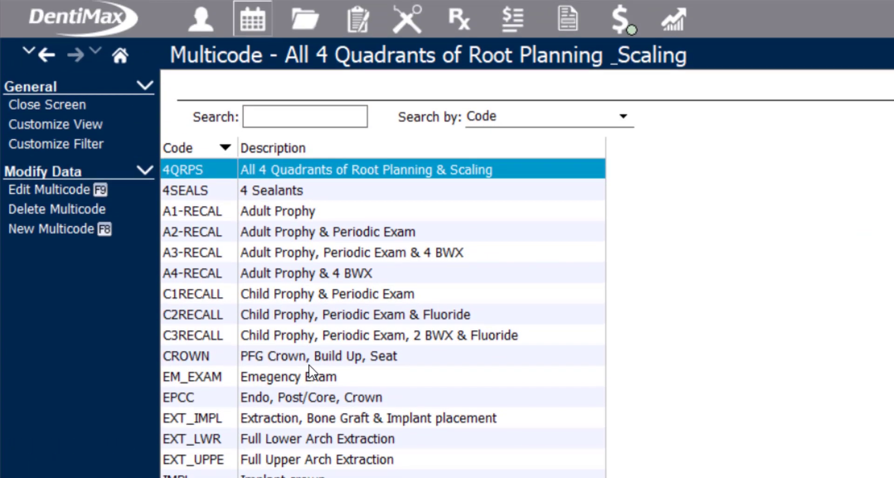
Search the multicode list and make the A3-RECAL (Adult Prophy, Periodic Exam & 4 BWX) row active
click(305, 117)
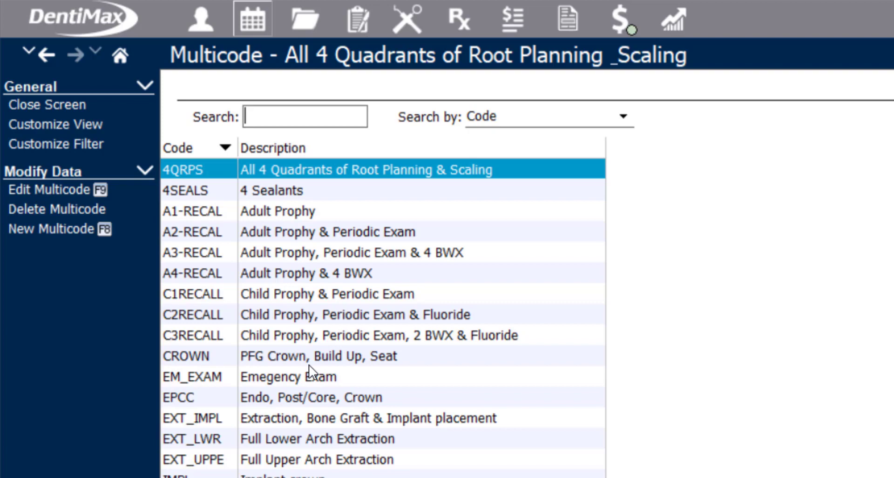
mouse_move(314, 228)
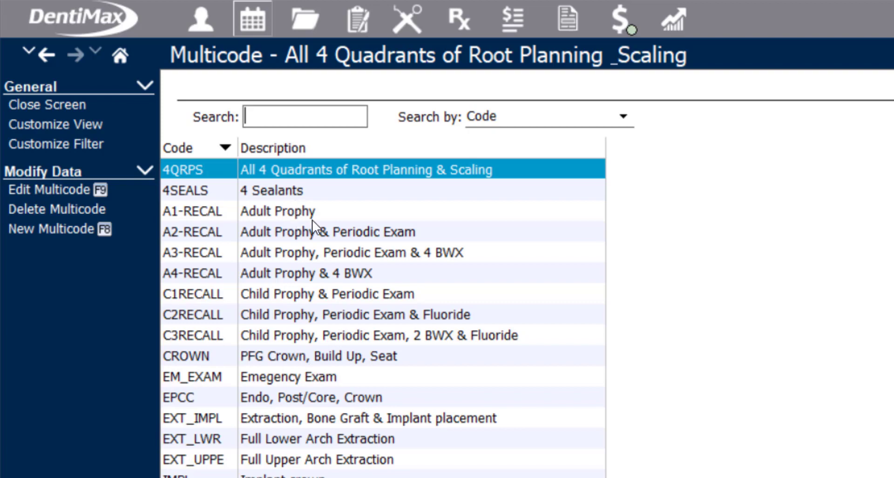
click(352, 253)
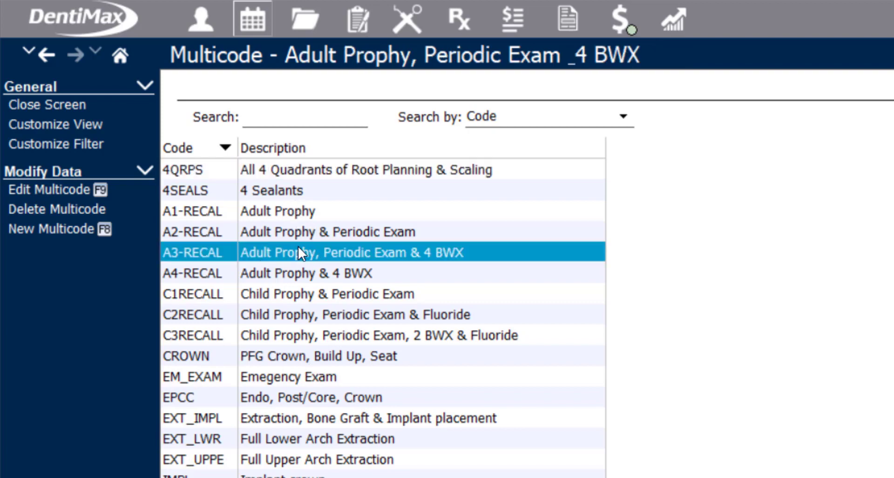
mouse_move(476, 255)
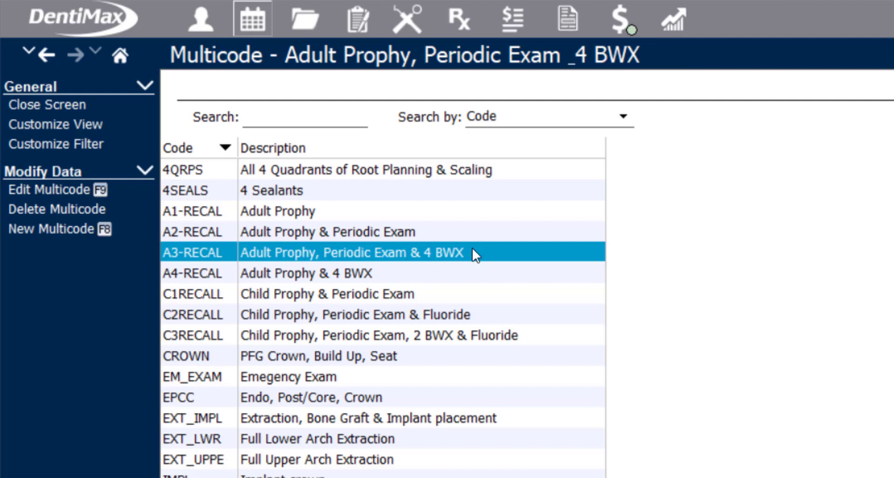
mouse_move(476, 259)
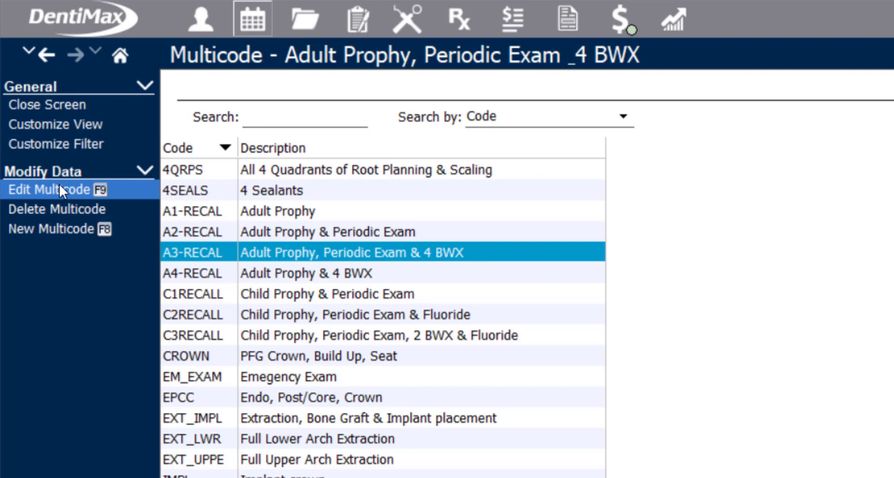
Review A3-RECAL's 60-minute length and four service codes, then return to the list
click(52, 189)
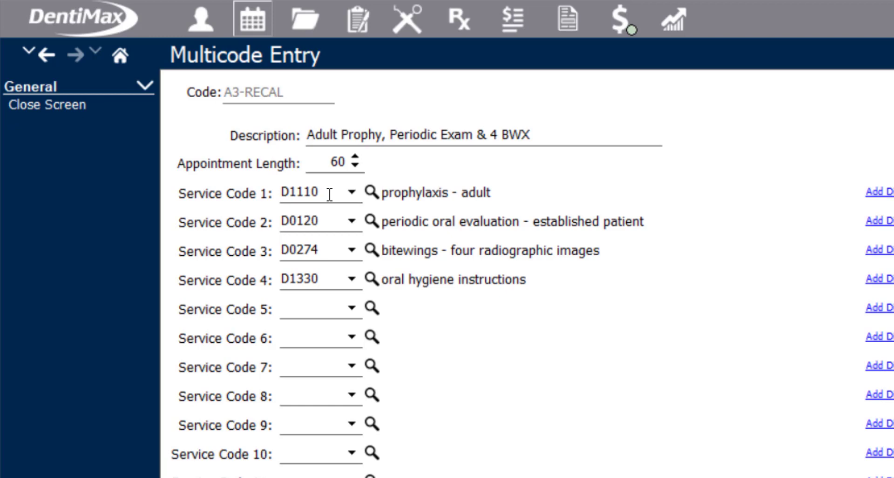
mouse_move(339, 257)
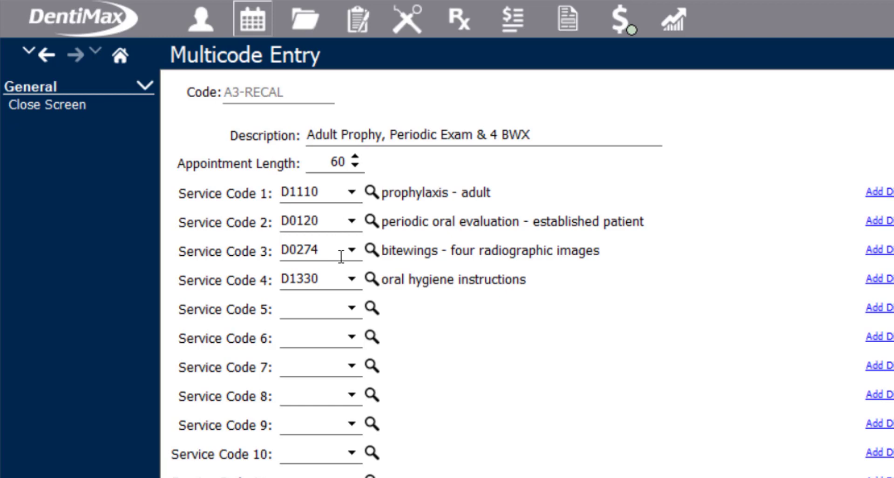
mouse_move(328, 271)
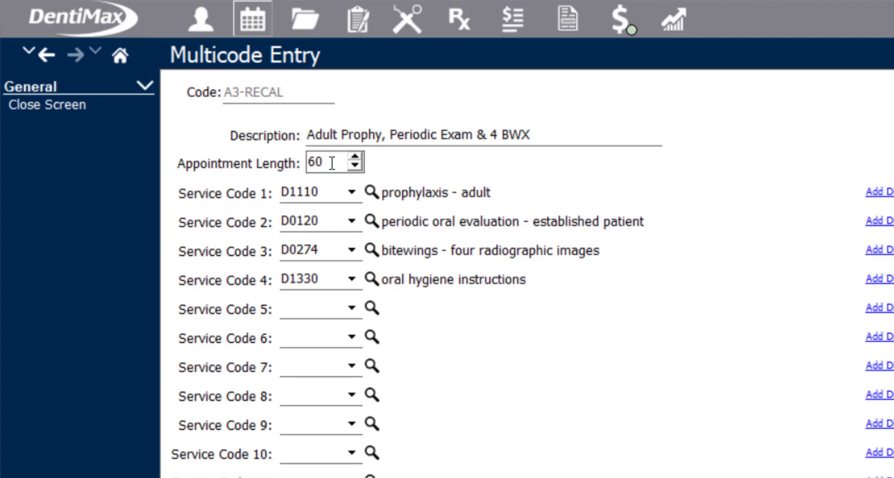
triple_click(324, 162)
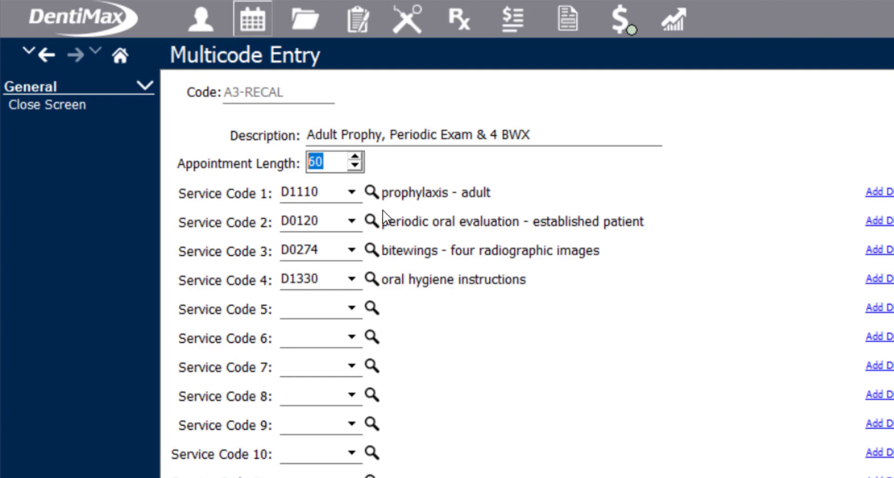
click(48, 104)
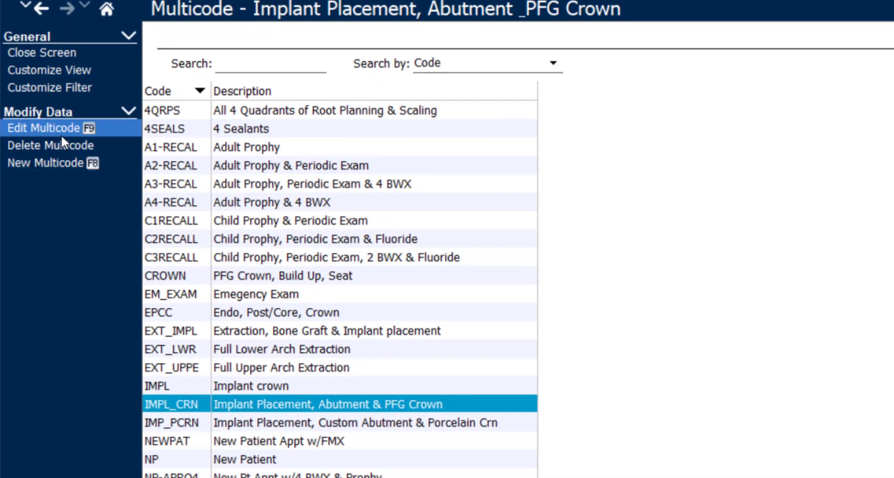
Edit the IMPL_CRN multicode and focus the tooth number field for code D6010
click(43, 127)
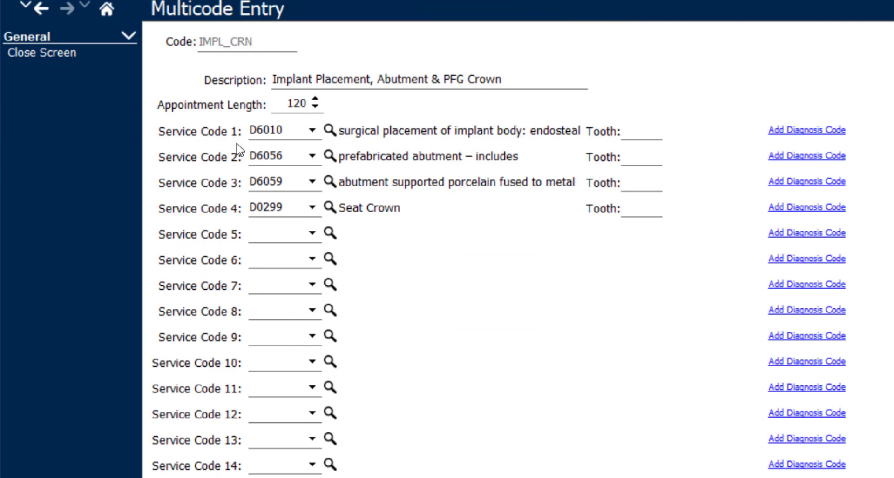
click(633, 132)
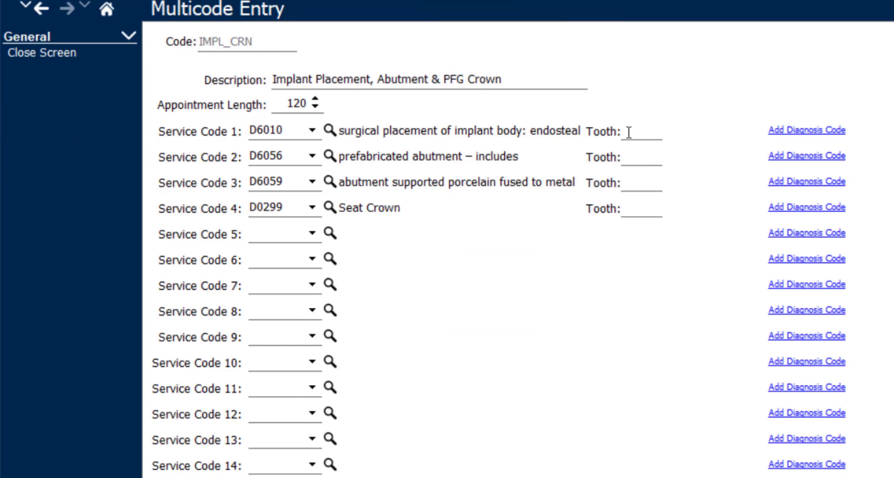
click(633, 131)
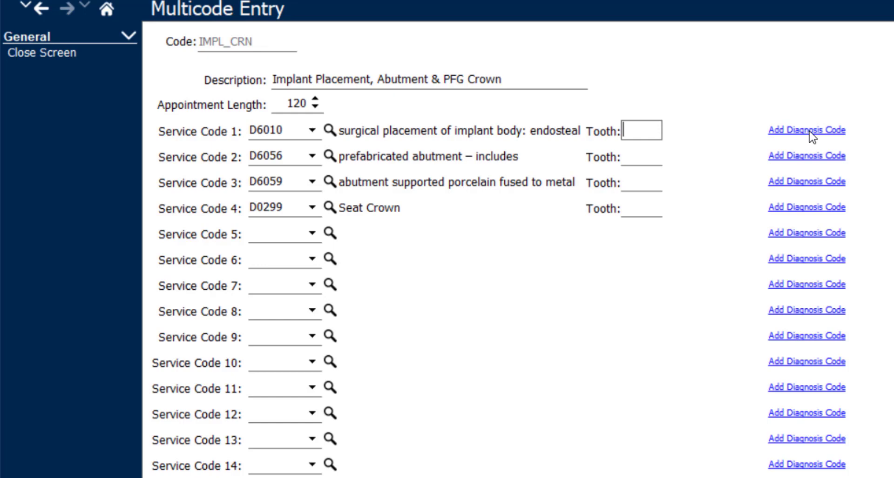
mouse_move(294, 135)
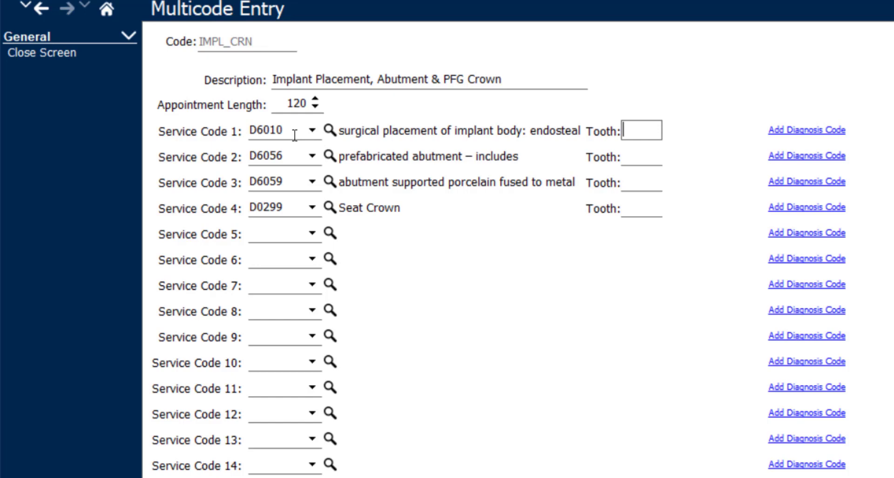
Add a diagnosis row to D6010 and give abutment code D6056 diagnoses K05.20, K01.1, K02.62 and K00
click(279, 130)
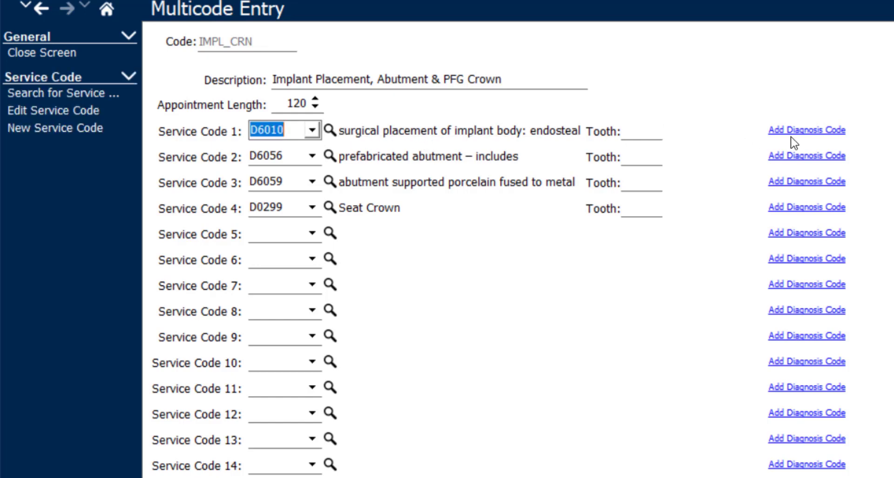
click(806, 130)
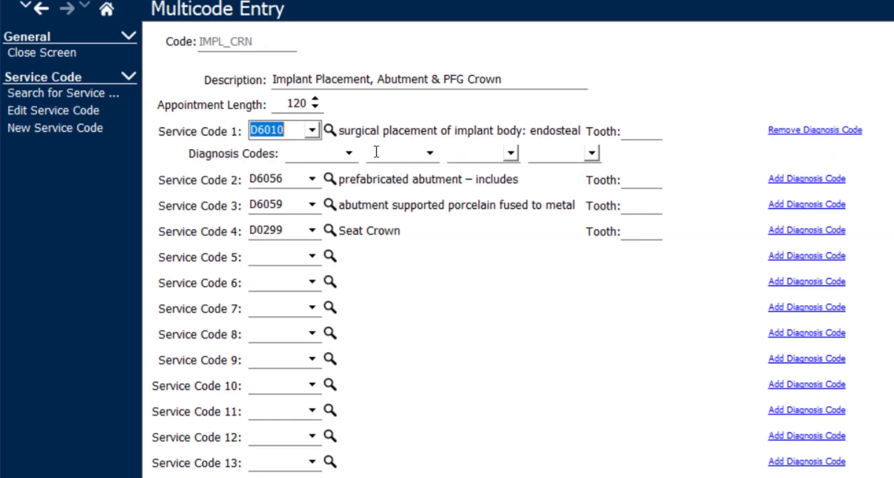
click(346, 152)
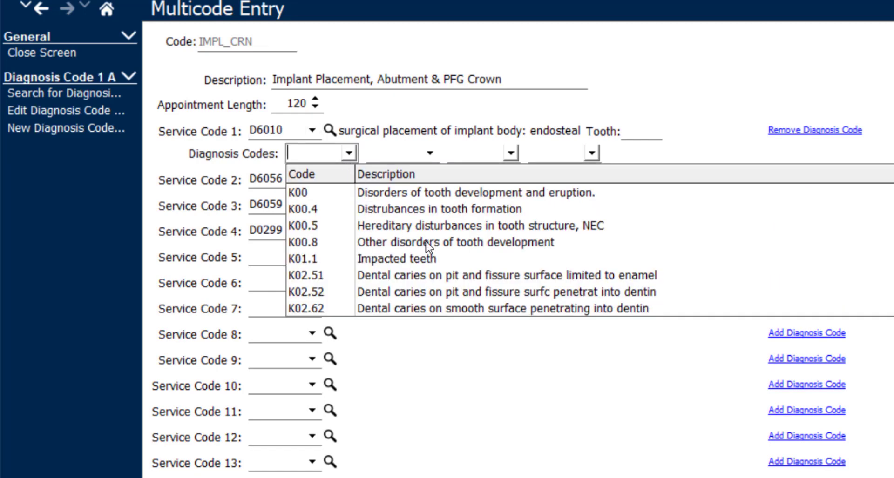
mouse_move(428, 252)
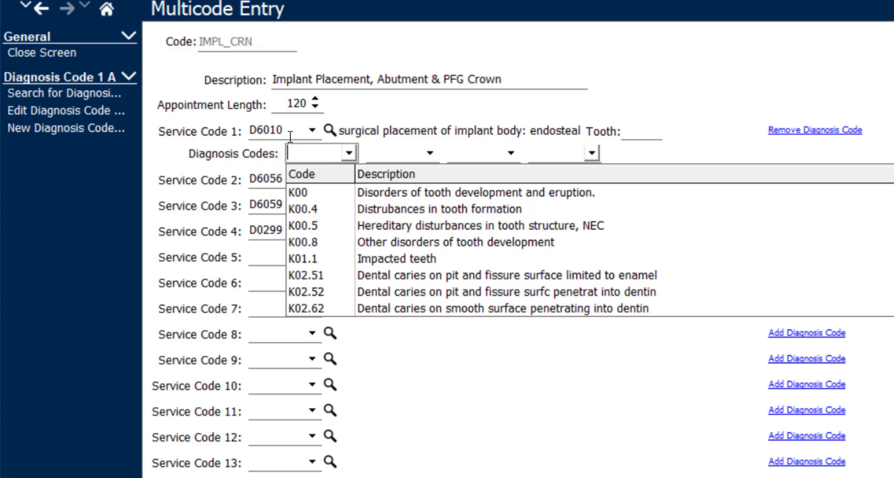
mouse_move(189, 178)
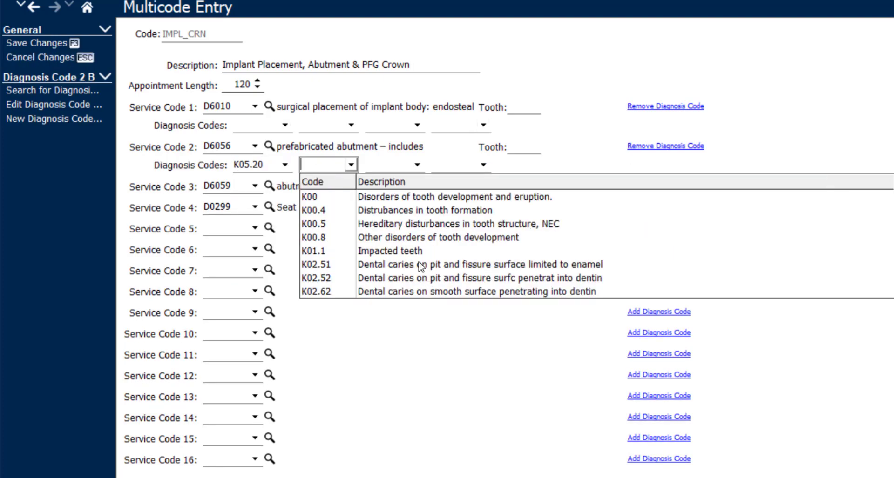
click(390, 250)
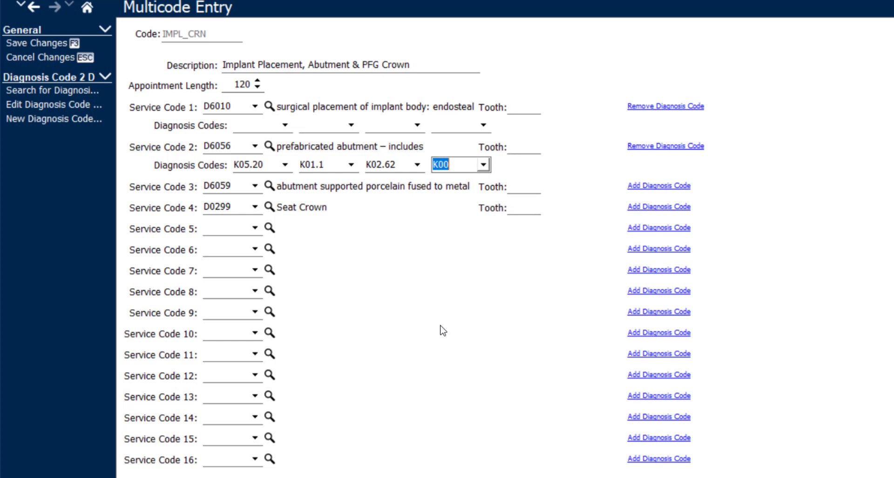
mouse_move(348, 287)
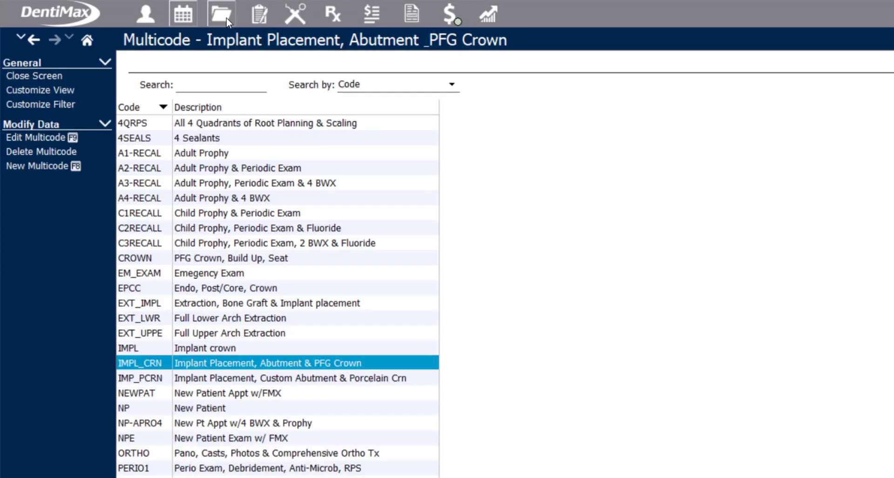
mouse_move(184, 14)
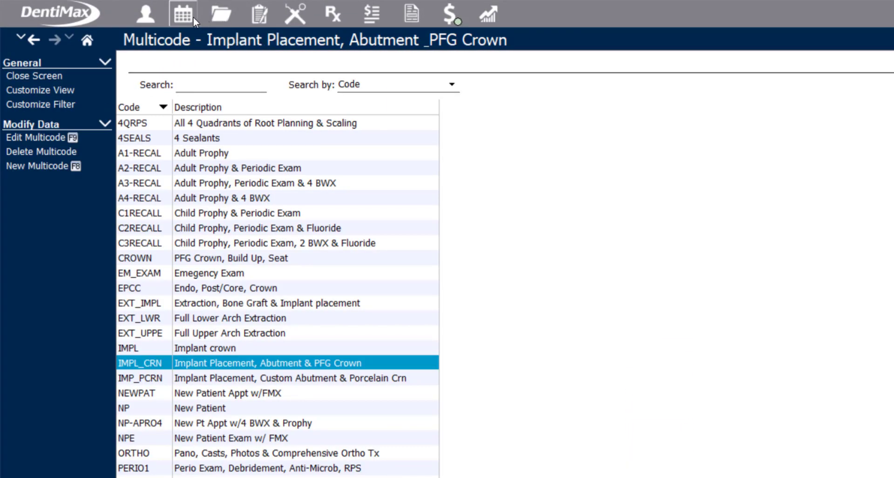
mouse_move(183, 12)
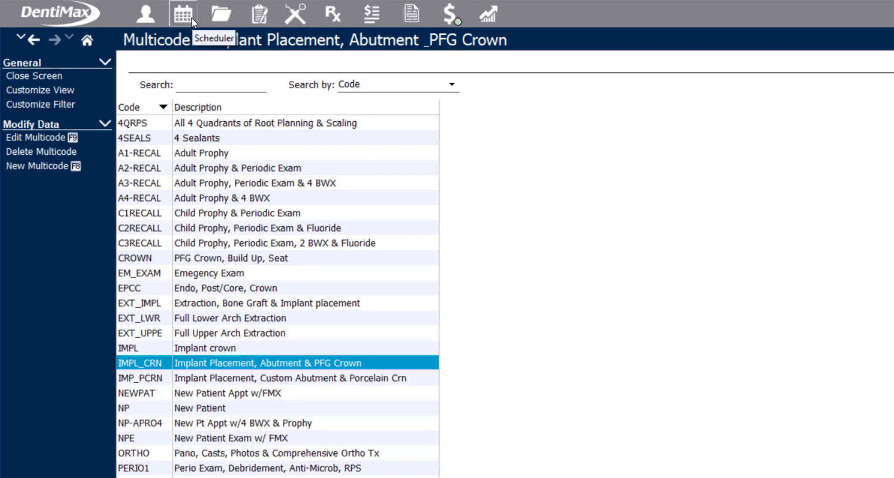
mouse_move(703, 453)
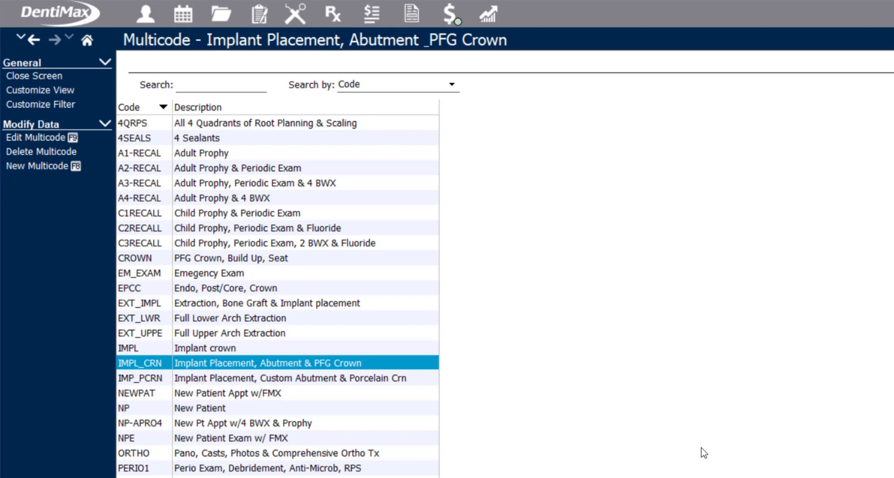